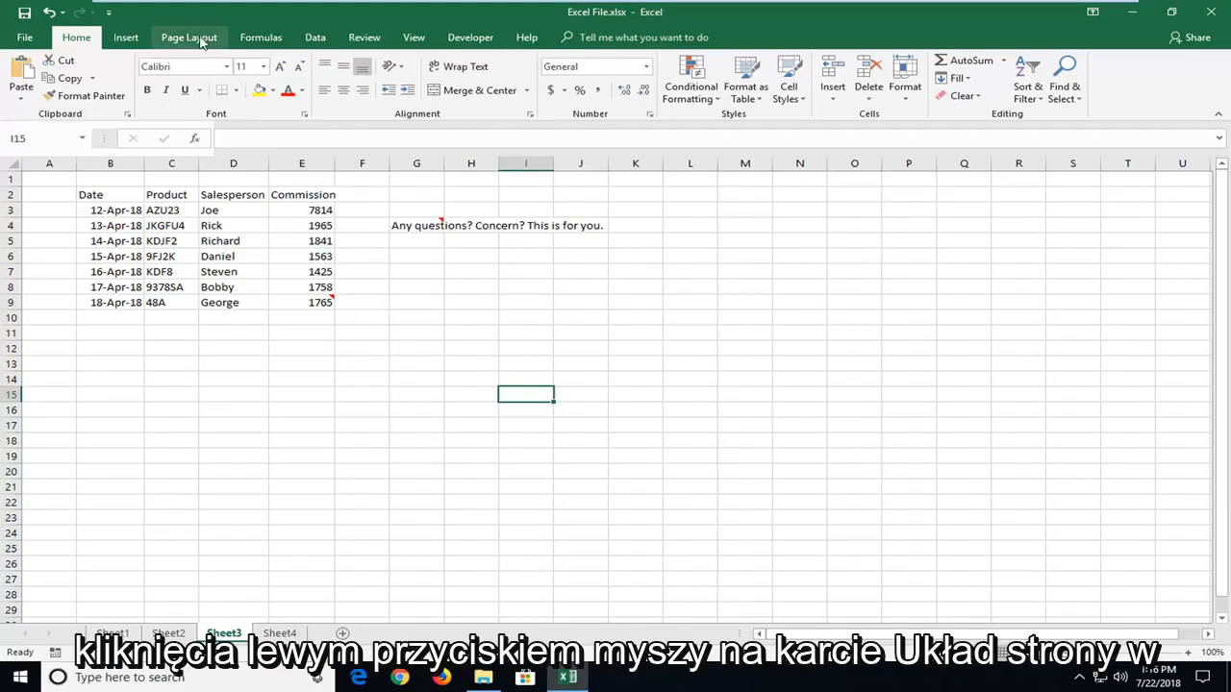
# Show the Page Layout commands for the sales sheet.
pyautogui.click(189, 36)
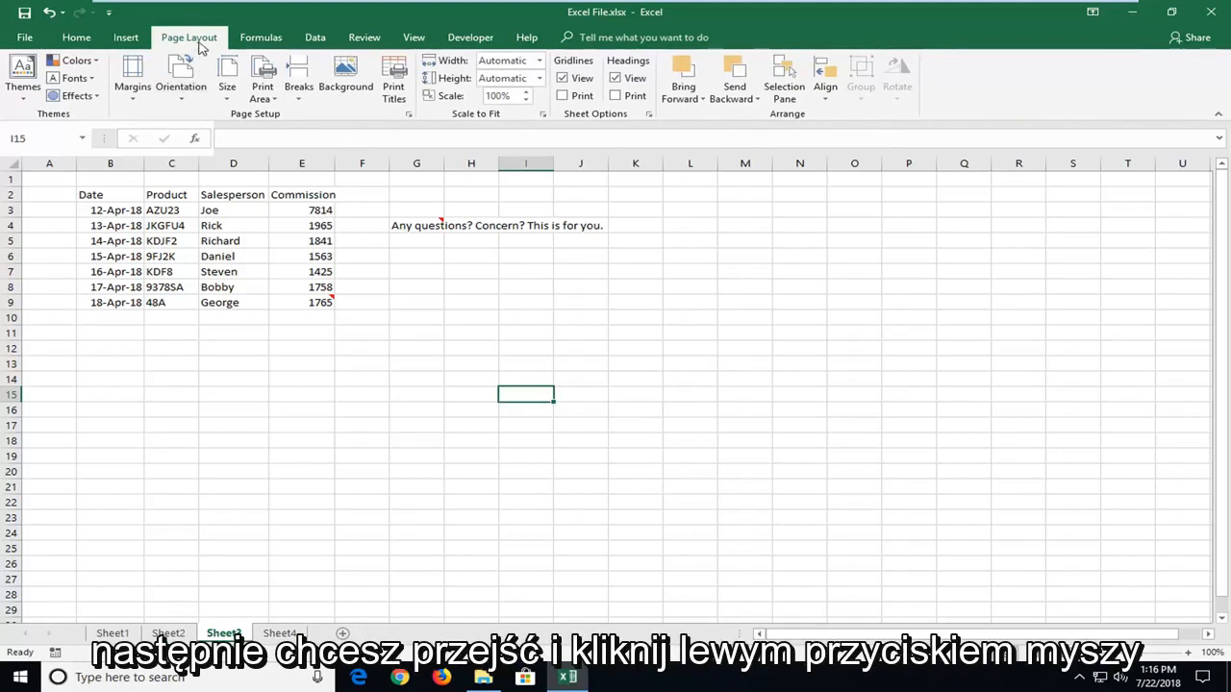
pyautogui.moveTo(258, 123)
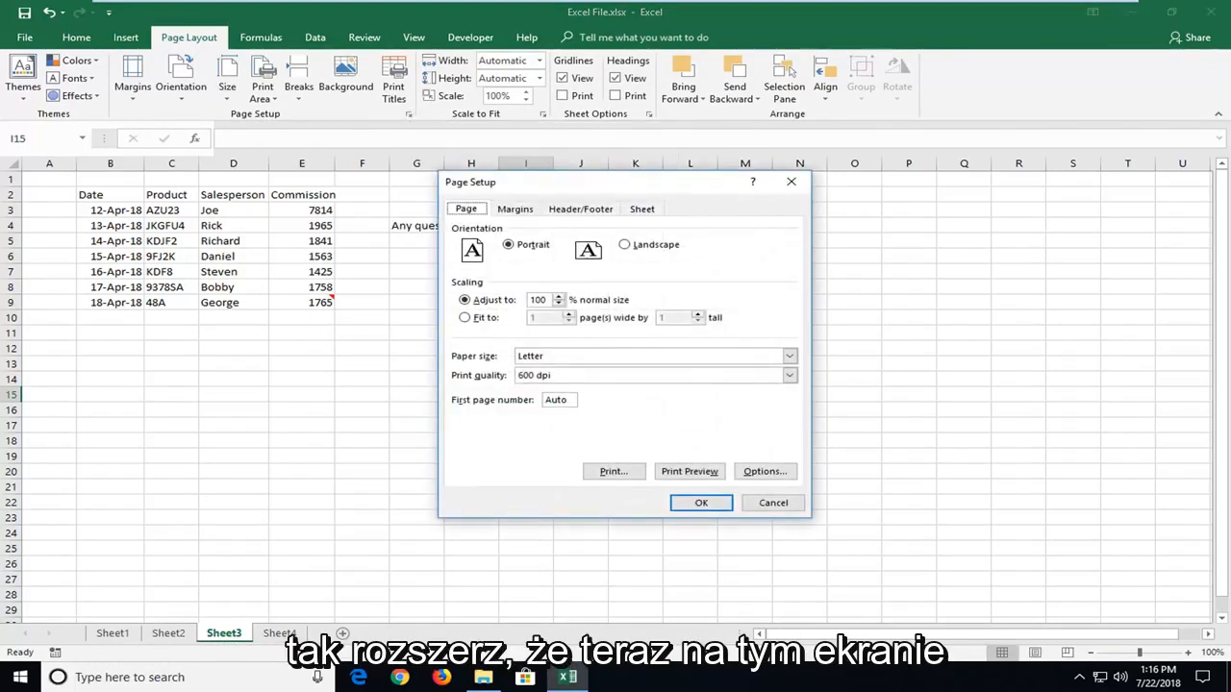
# Scale the sheet to fit 1 page wide by 1 page tall and confirm.
pyautogui.click(466, 317)
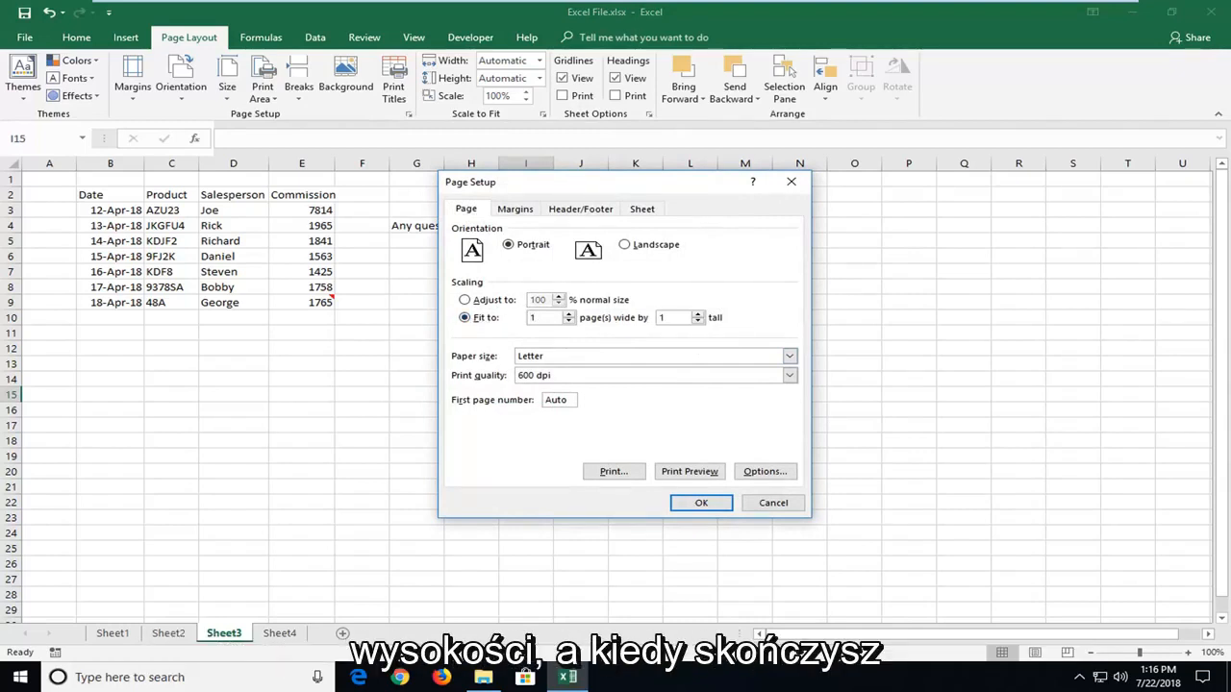
pyautogui.moveTo(700, 502)
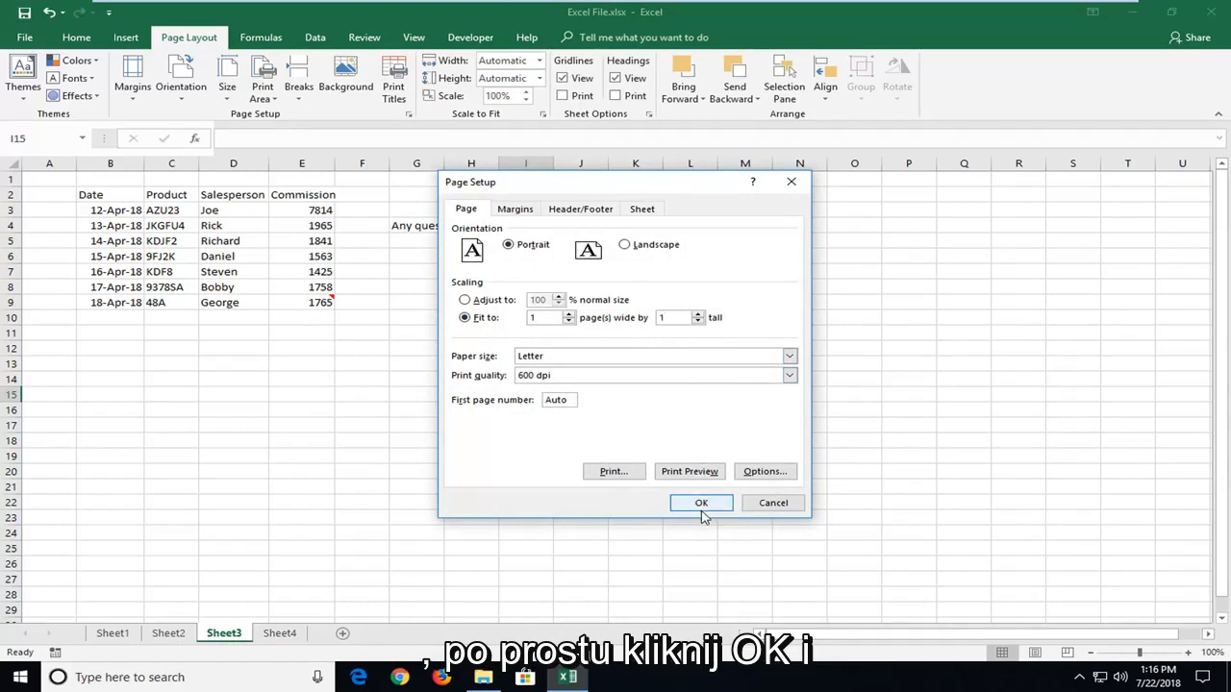
pyautogui.click(700, 504)
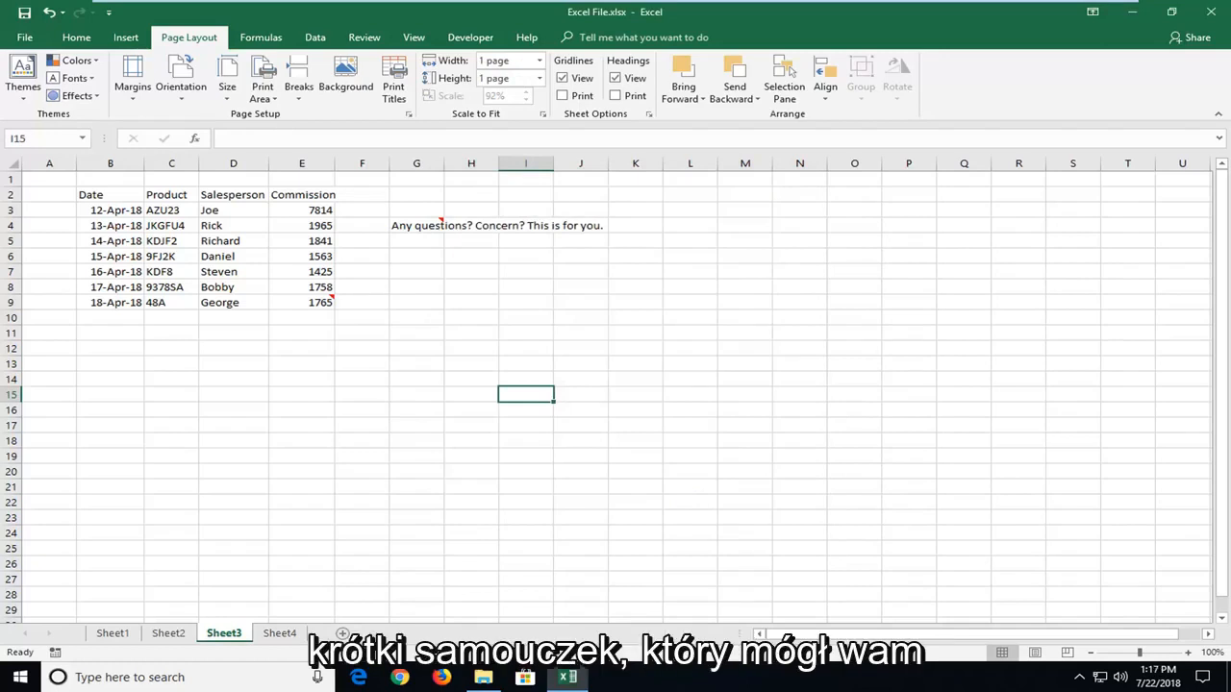
pyautogui.moveTo(308, 380)
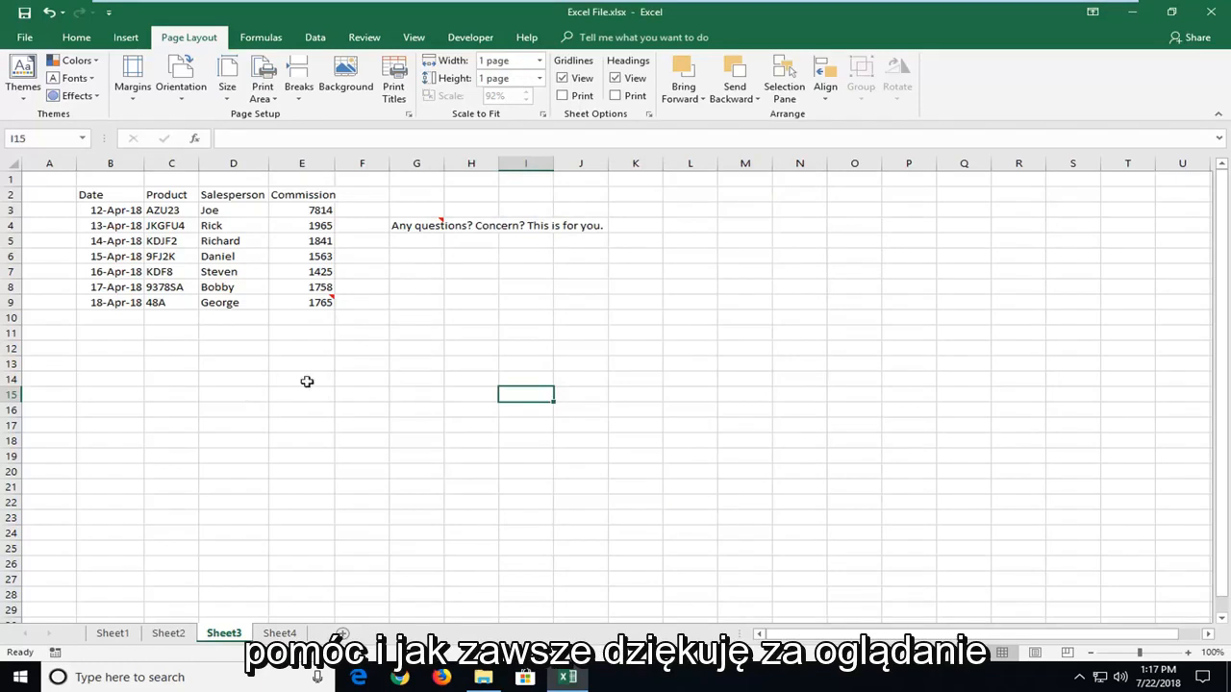
pyautogui.click(302, 363)
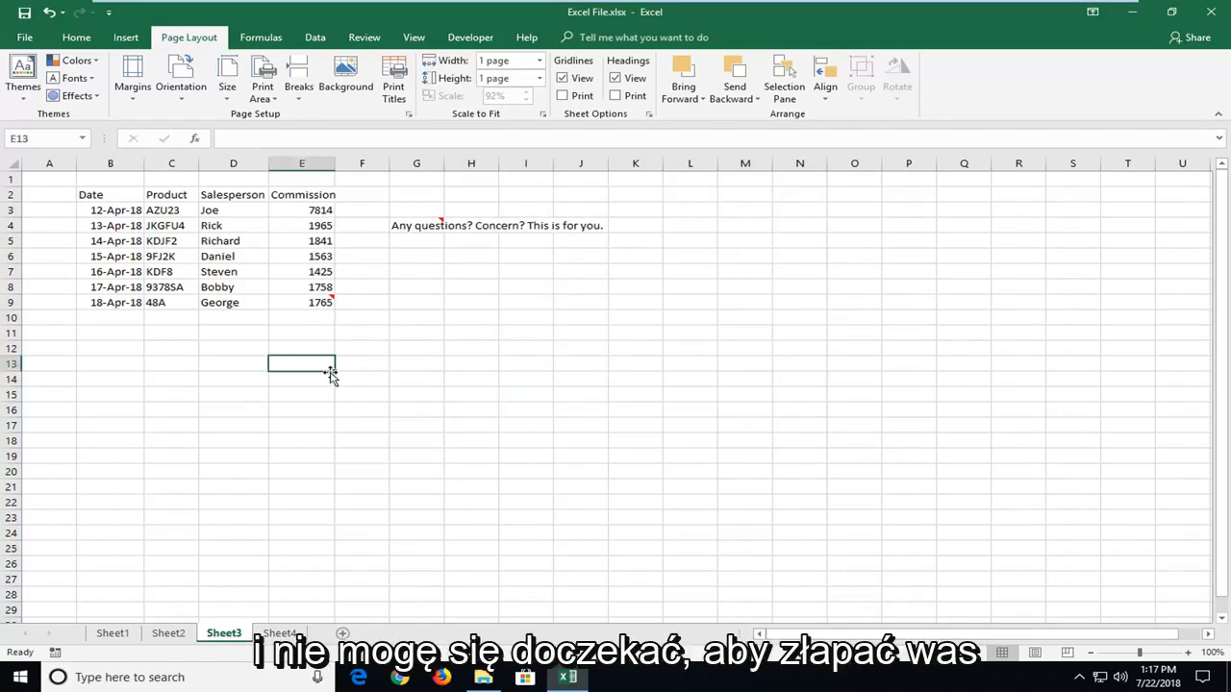